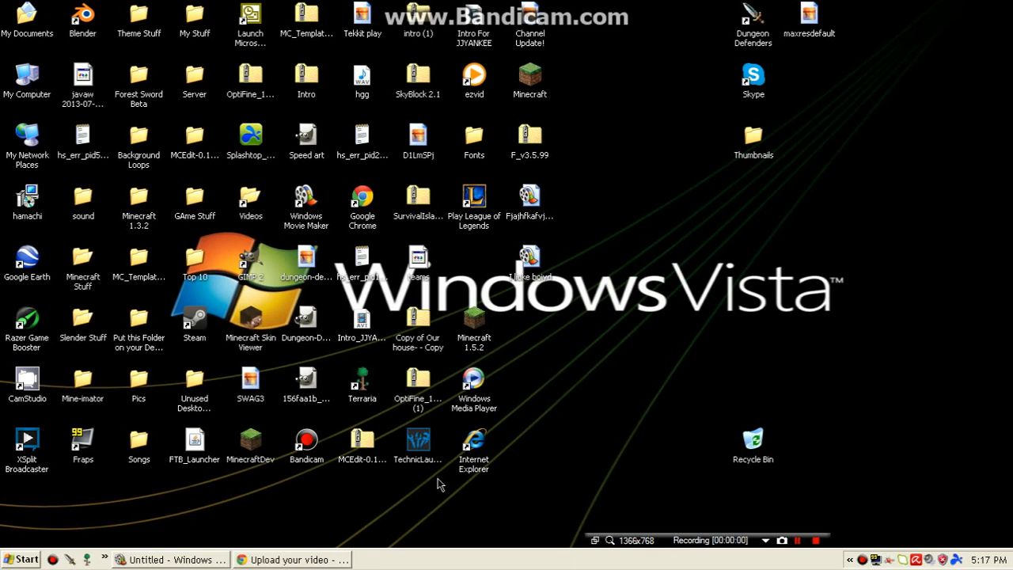
mouse_move(696, 546)
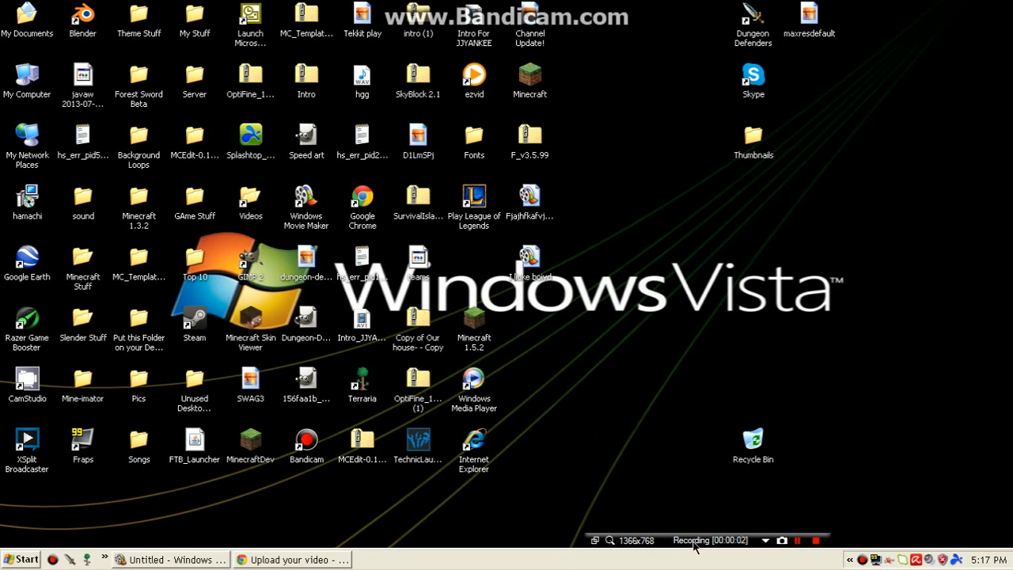
mouse_move(693, 513)
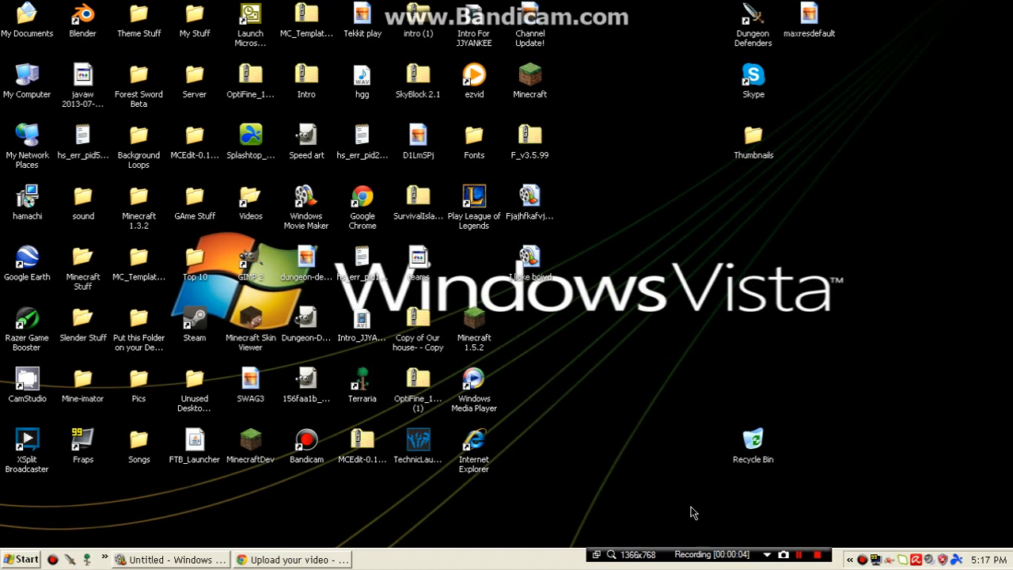
mouse_move(683, 456)
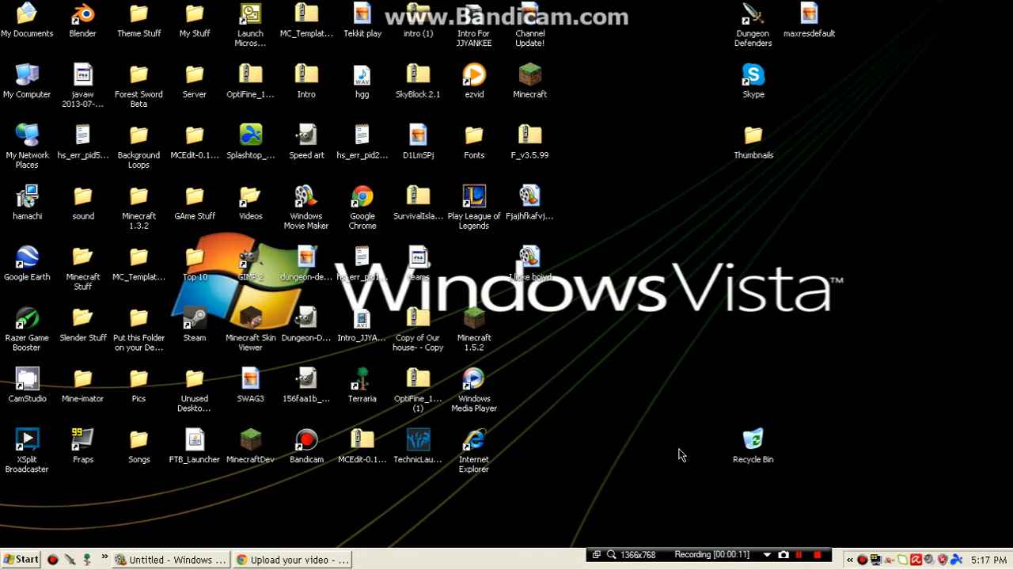
mouse_move(472, 503)
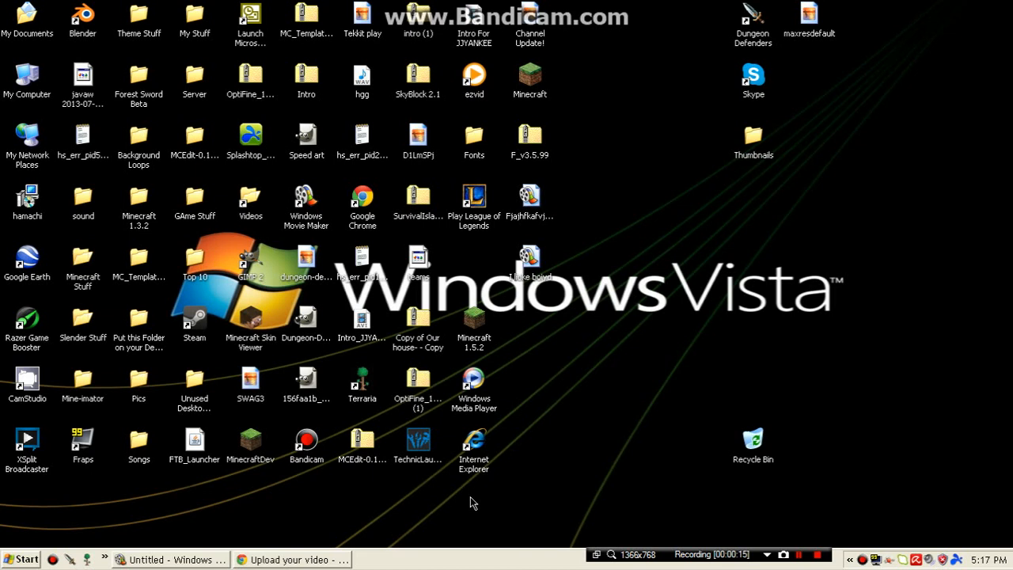
mouse_move(551, 474)
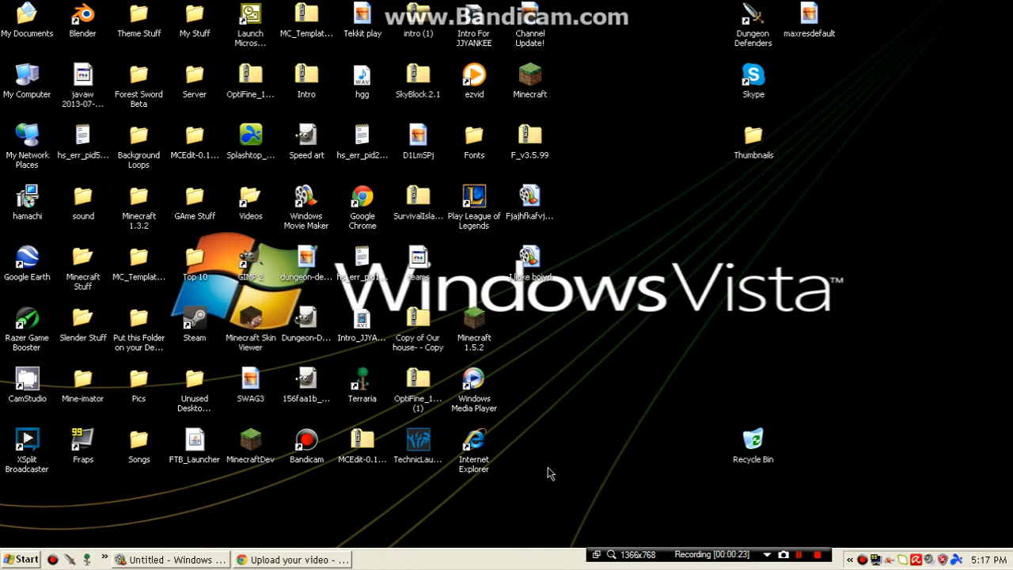
mouse_move(190, 539)
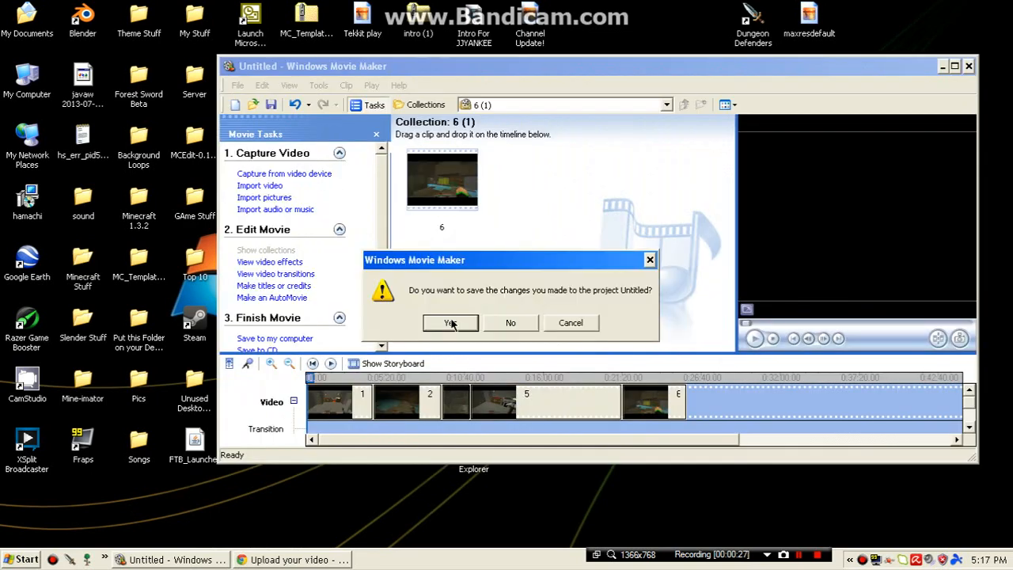
mouse_move(510, 323)
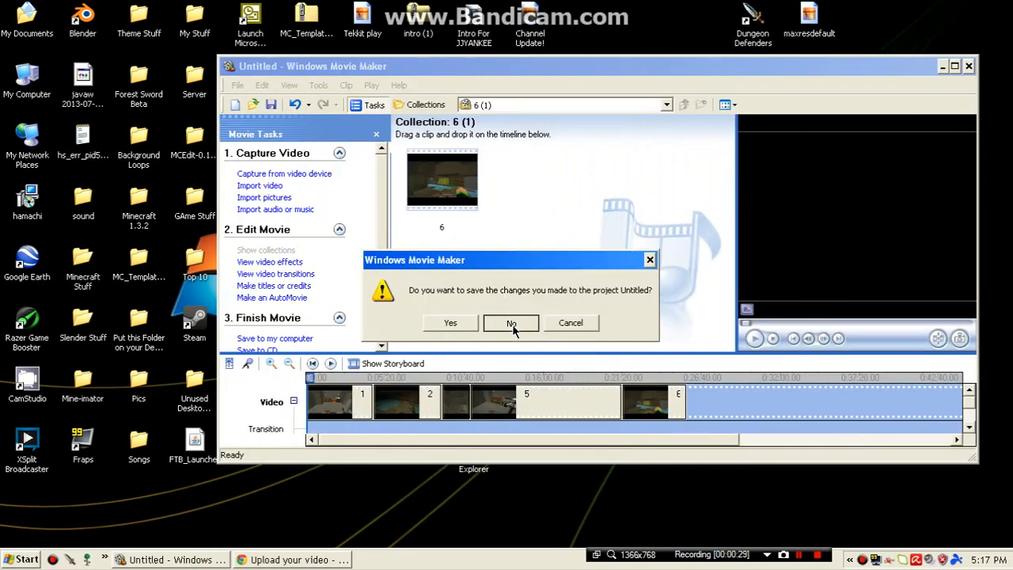
Answer No to saving Untitled so the I lioke boiyd project loads with its clips.
left_click(509, 323)
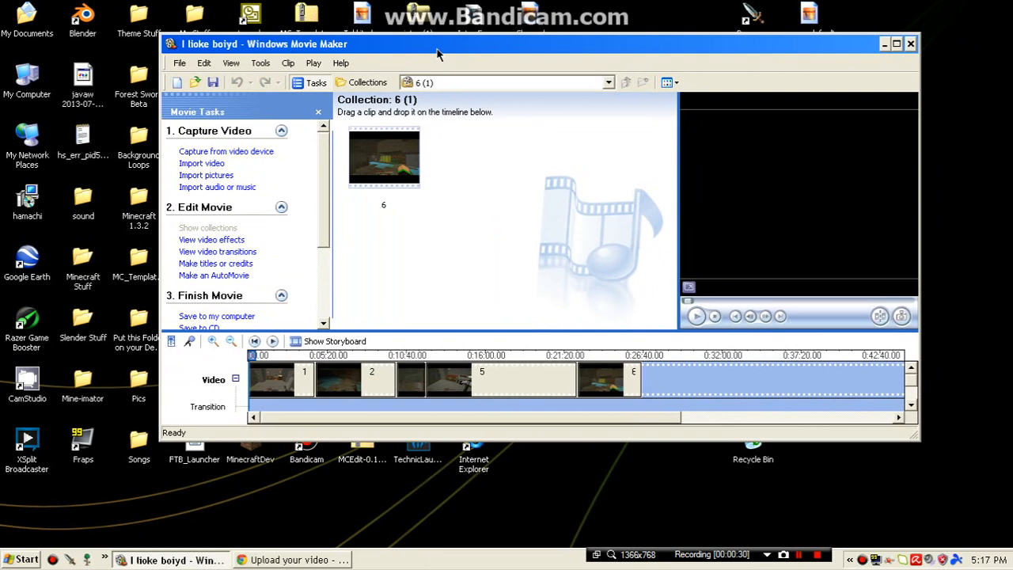
left_click(897, 44)
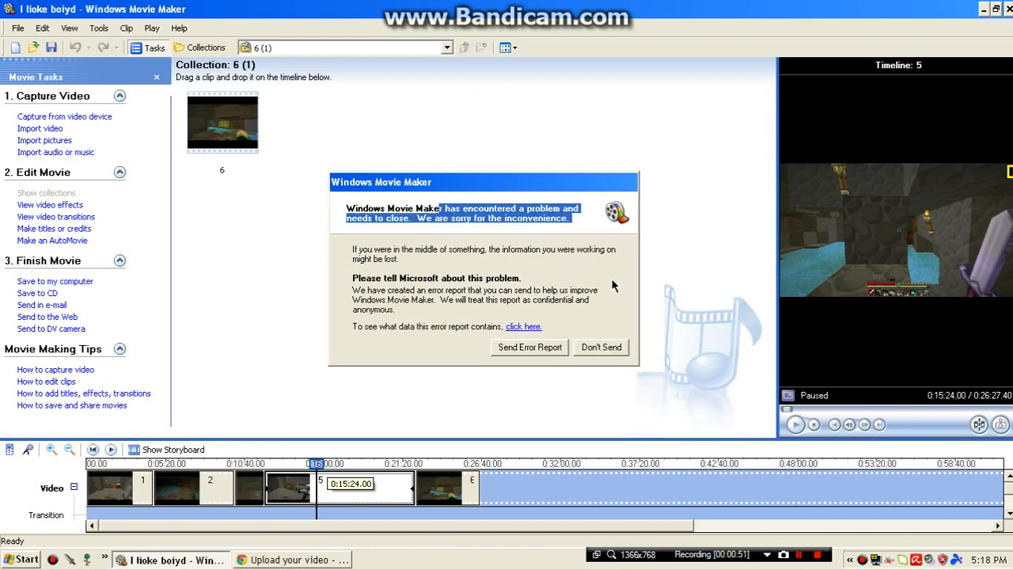
Dismiss the crash report with Don't Send, force the frozen program to End Now, and decline sending again.
left_click(602, 347)
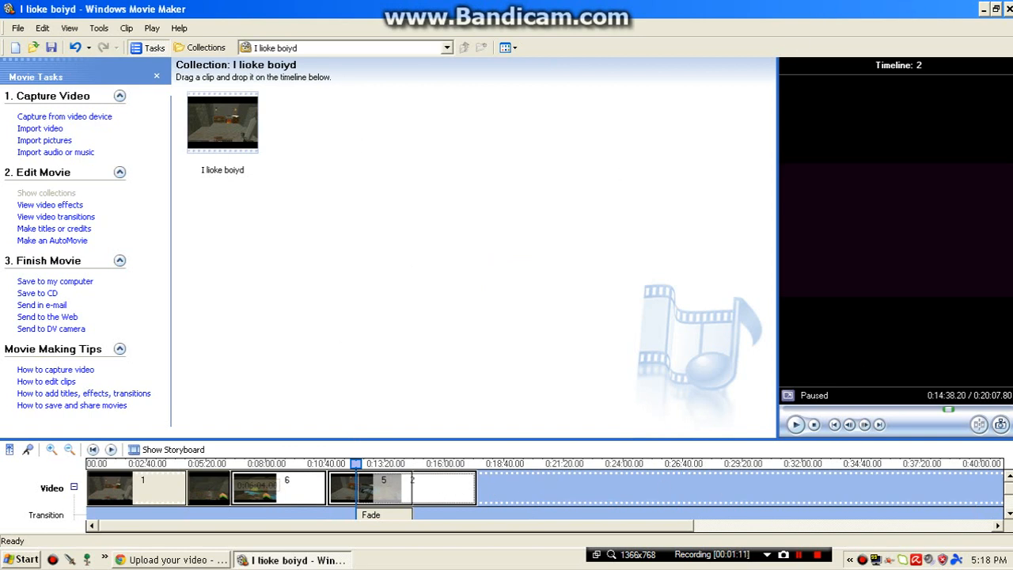
left_click(1007, 10)
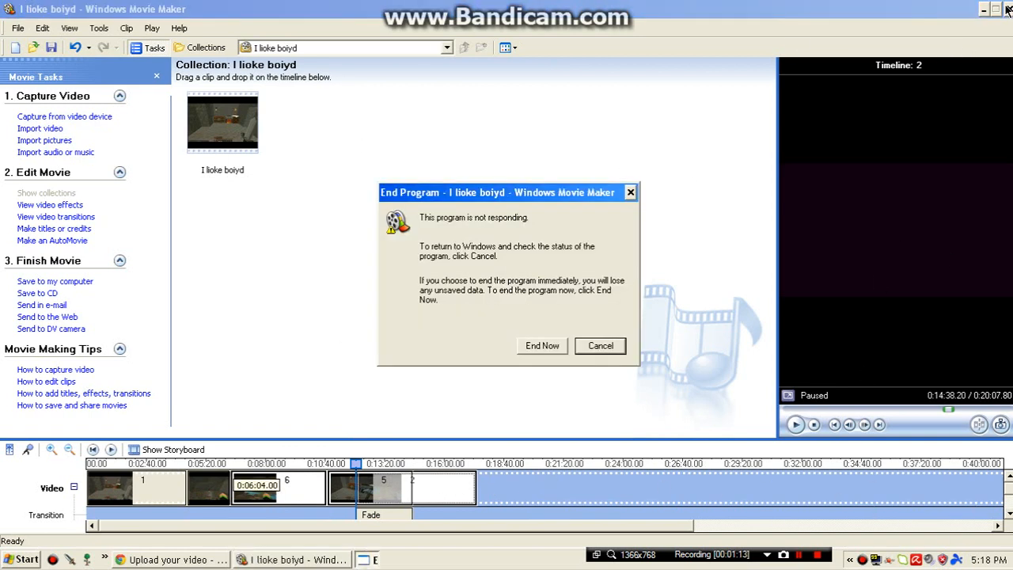
left_click(600, 345)
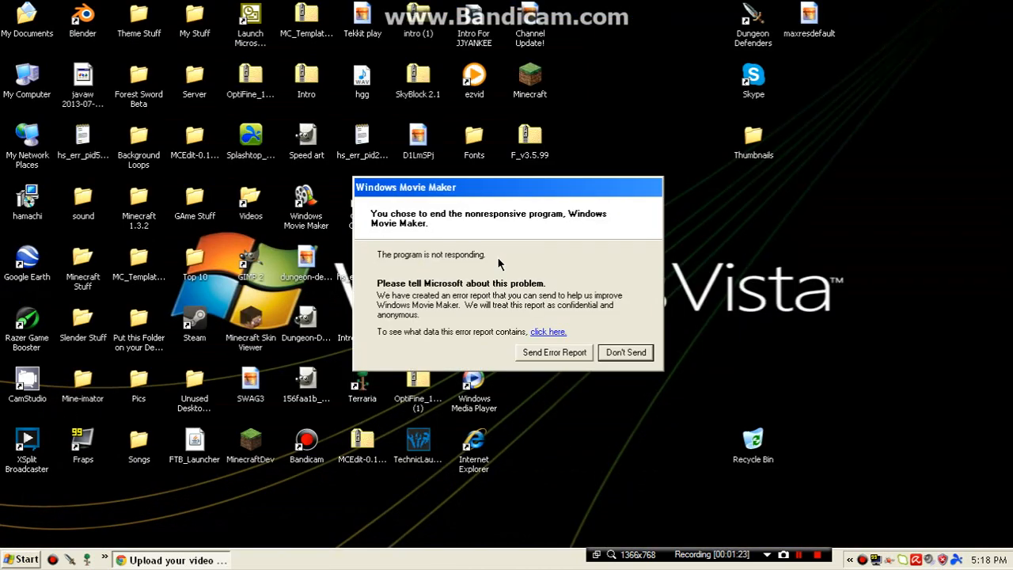
left_click(625, 351)
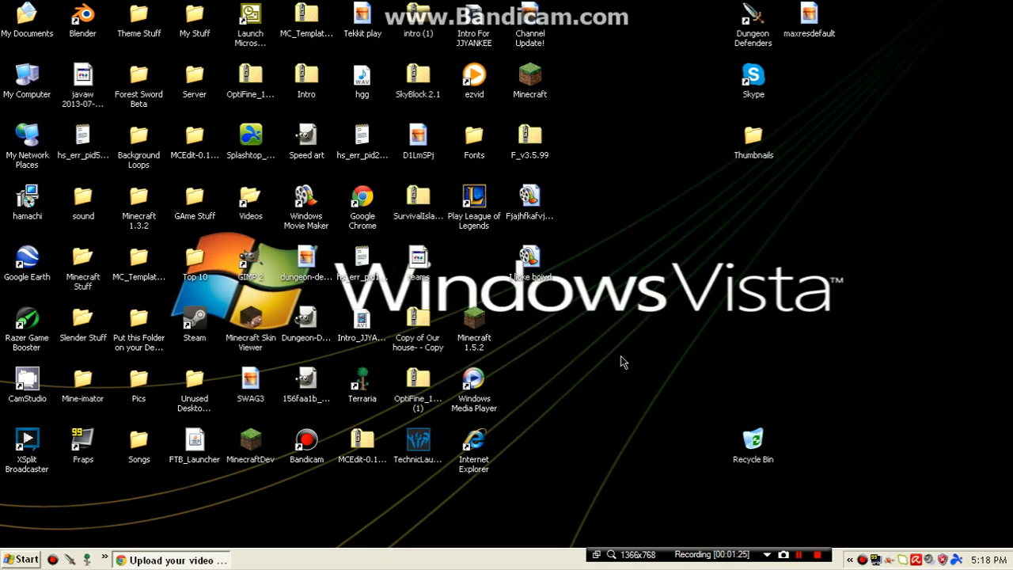
mouse_move(684, 318)
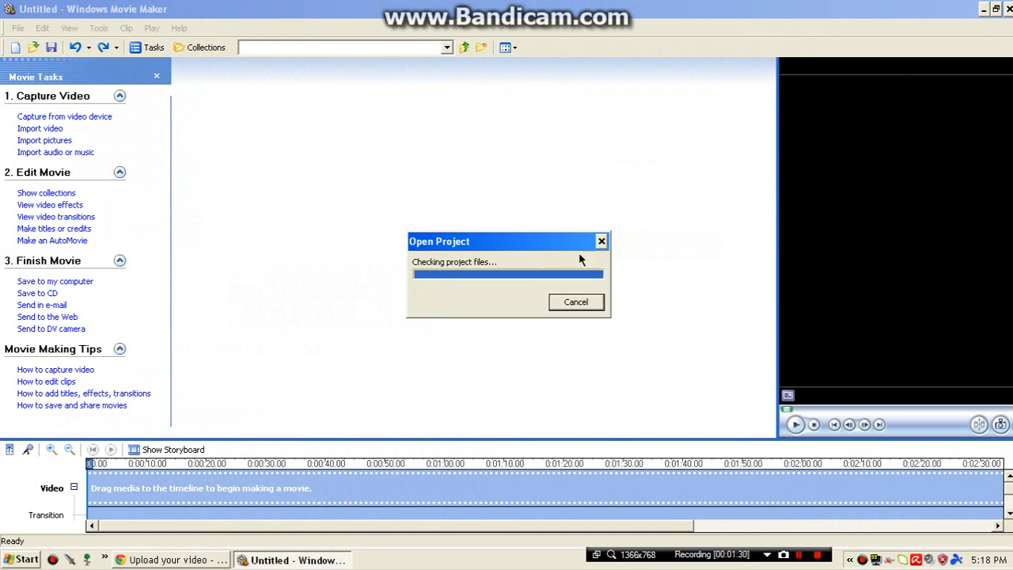
With I lioke boiyd reopened after the crash, bring up the Tools menu.
left_click(98, 29)
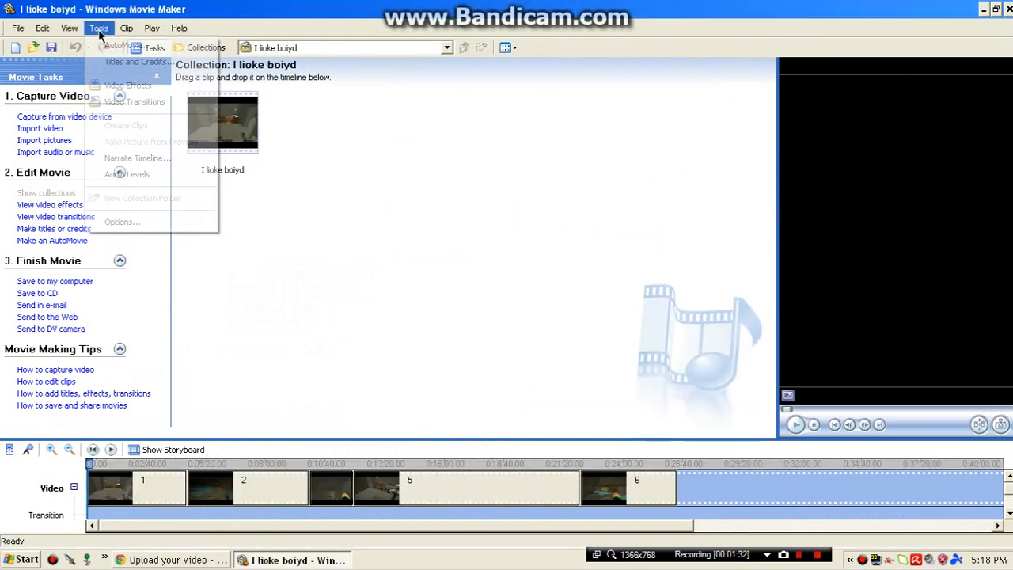
Bring up Options, glance at General and Advanced, and return to the Compatibility filter list.
left_click(122, 222)
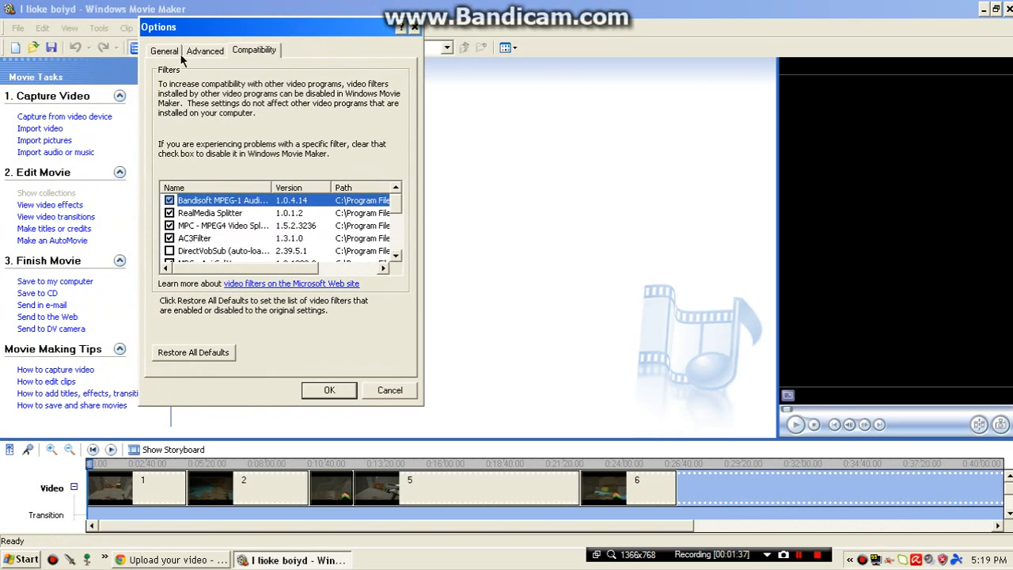
left_click(165, 49)
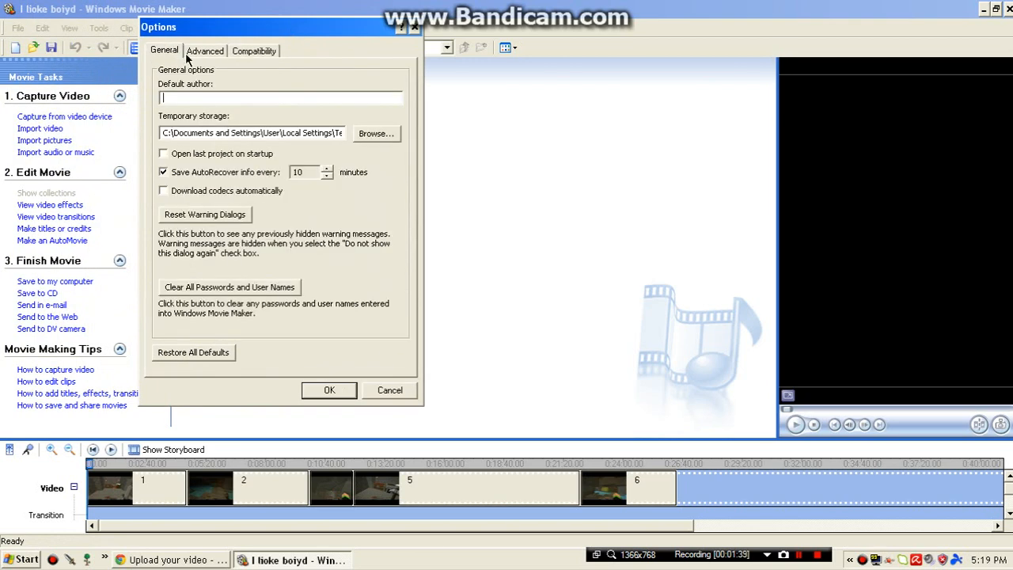
left_click(206, 50)
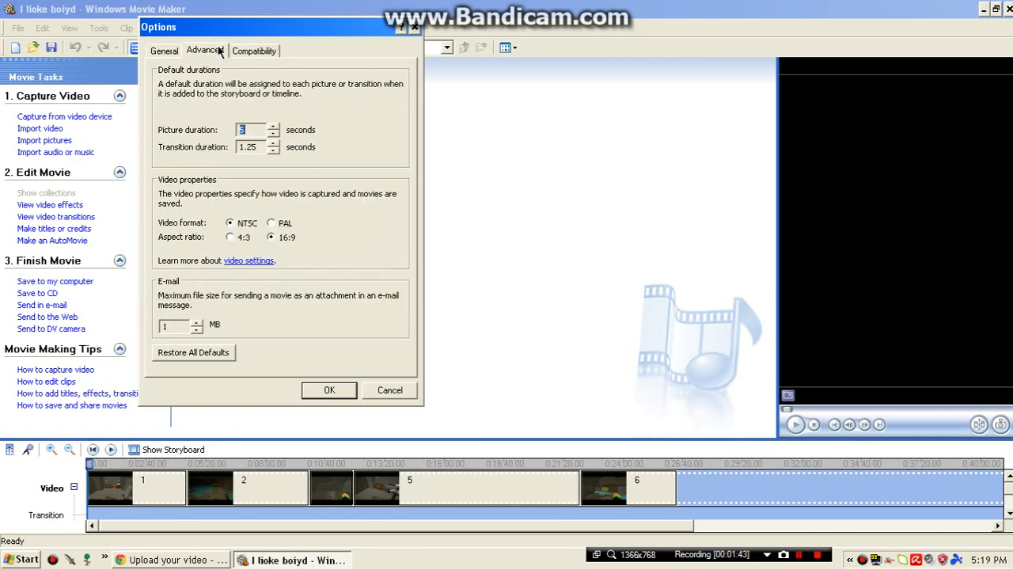
left_click(253, 50)
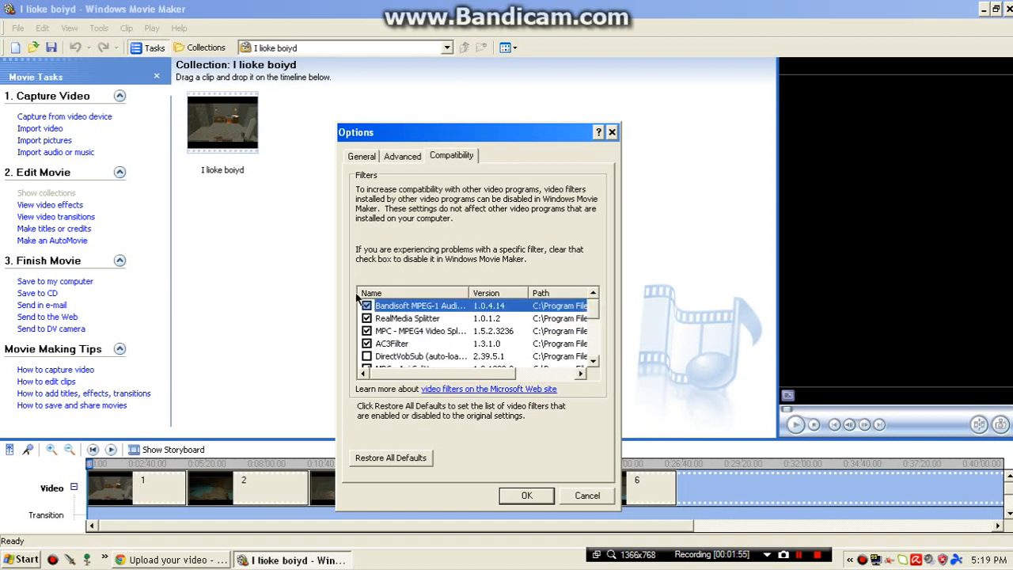
Uncheck the compatibility video filters except MPC - Avi Splitter and confirm with OK.
left_click(368, 331)
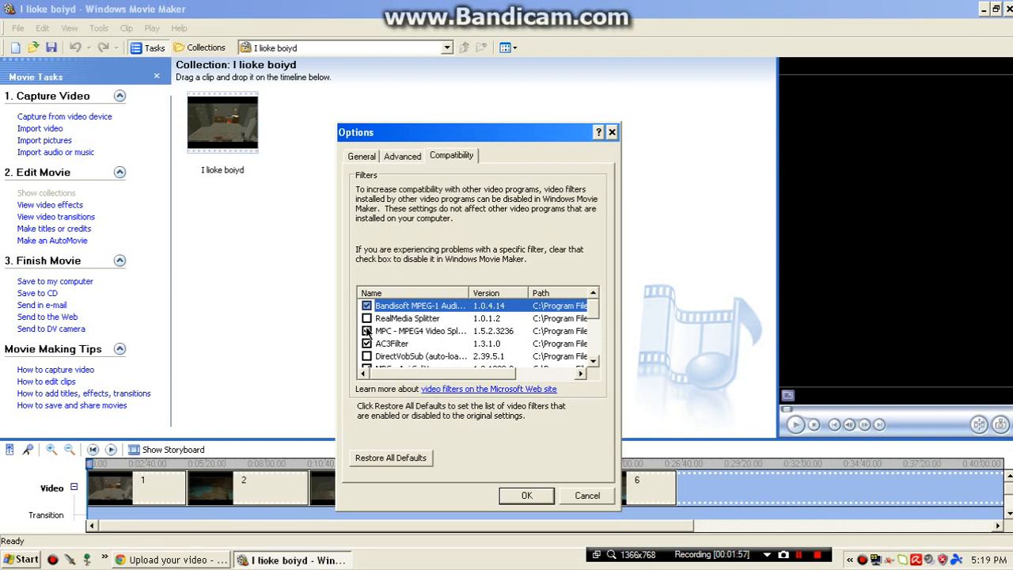
left_click(420, 305)
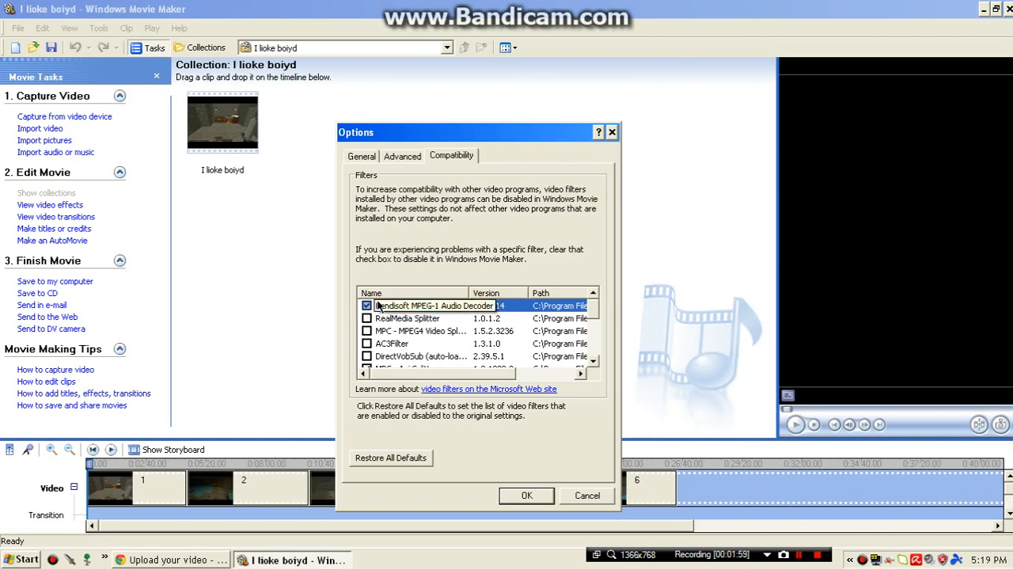
left_click(367, 306)
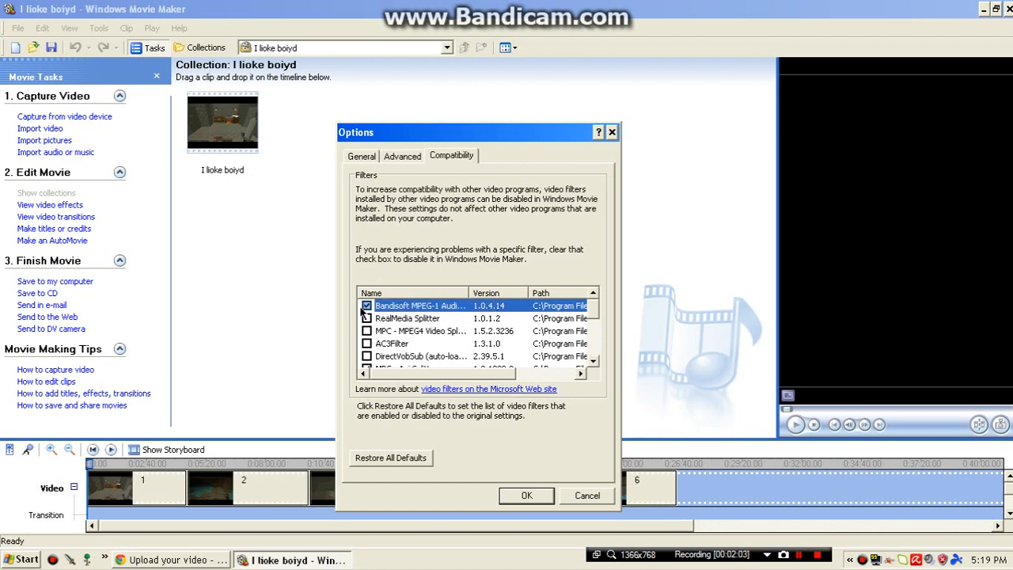
scroll("down", 3)
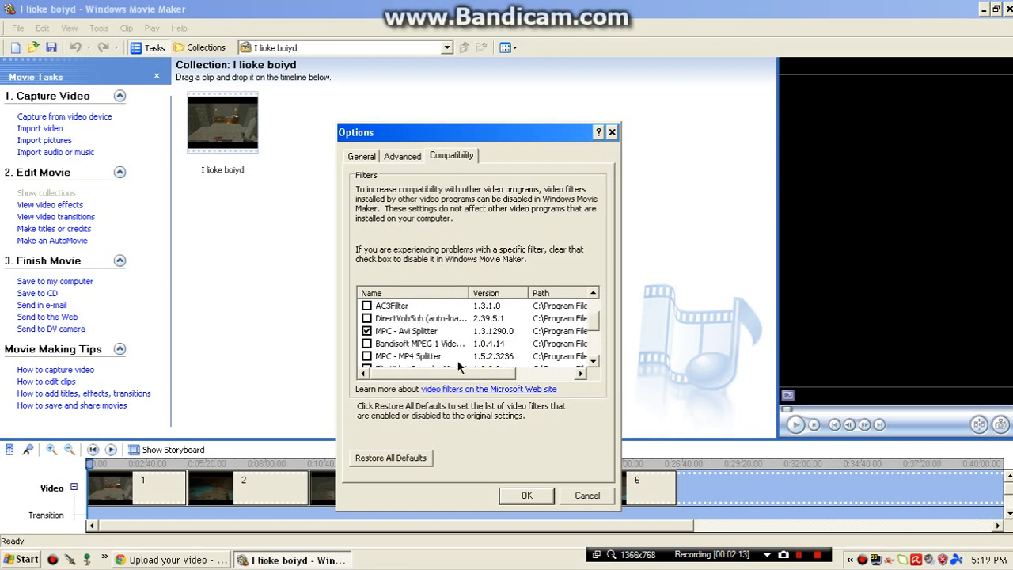
mouse_move(392, 339)
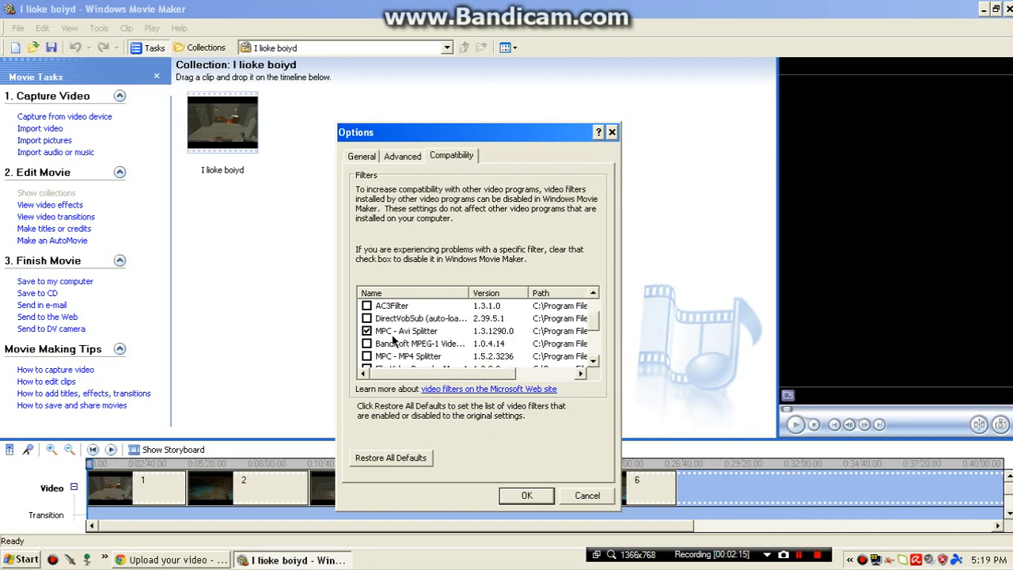
left_click(526, 494)
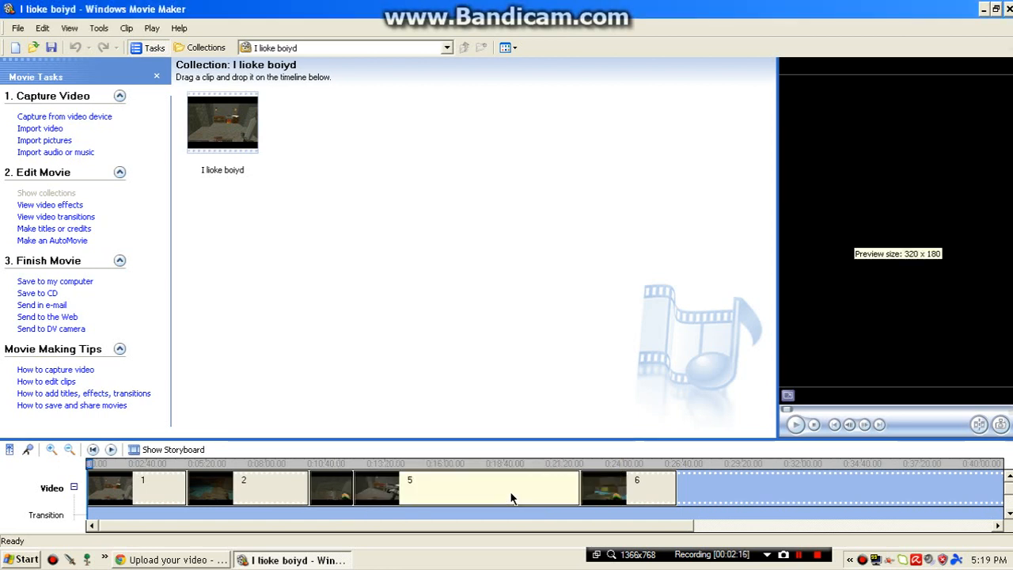
Select clips 6, 2 and 1 on the timeline, play and pause the first clip's preview.
left_click(488, 488)
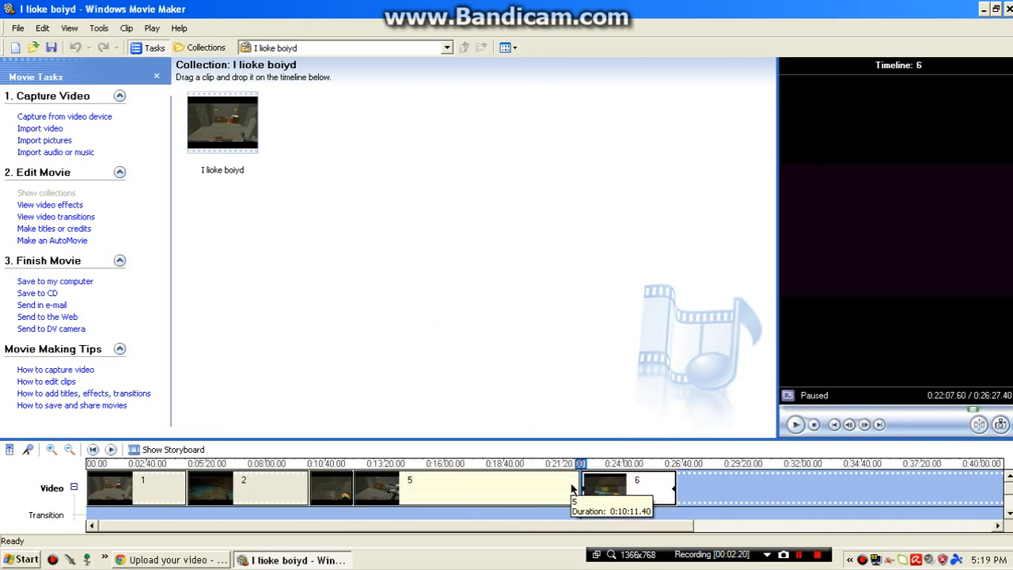
left_click(467, 487)
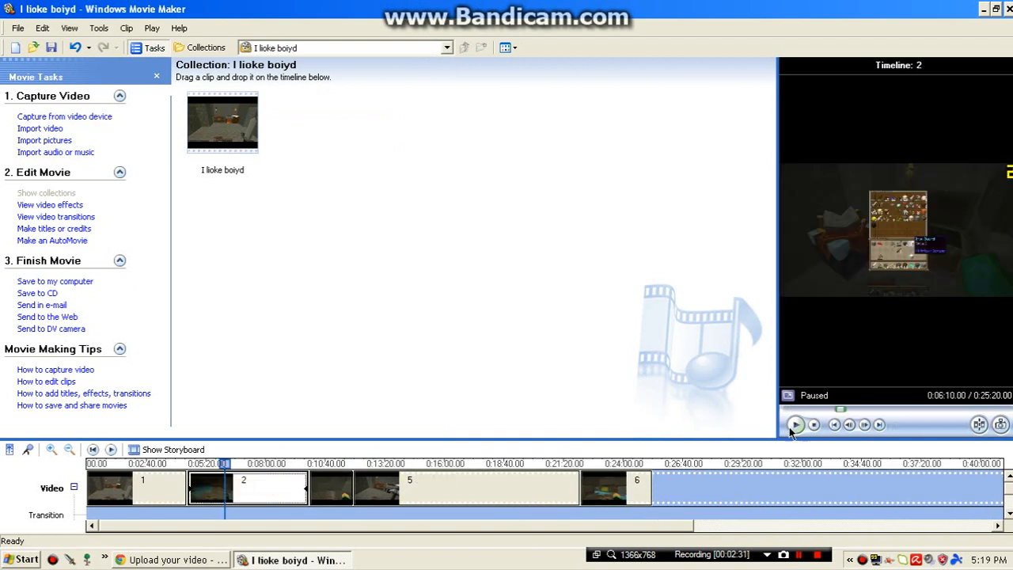
left_click(795, 424)
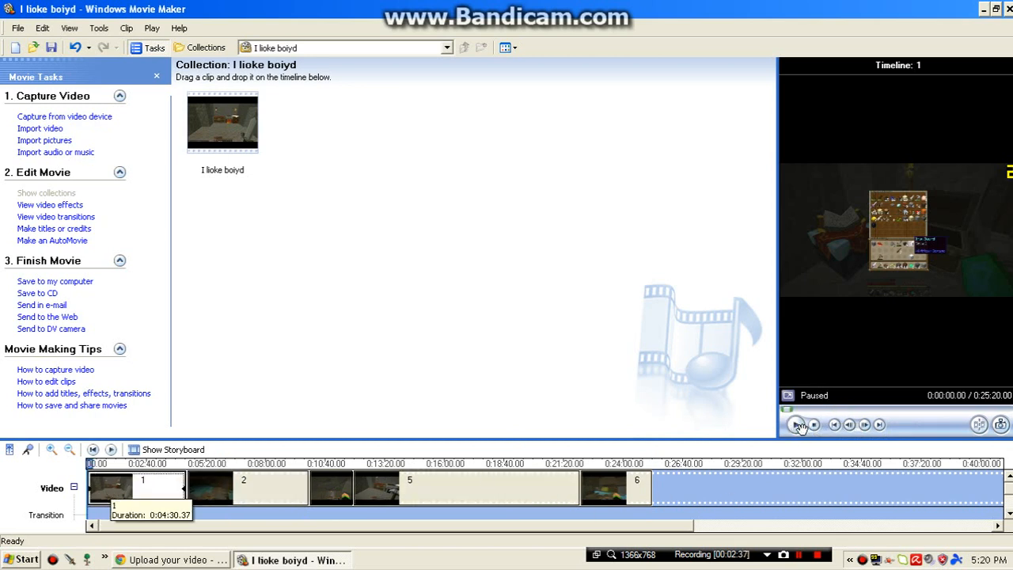
left_click(795, 424)
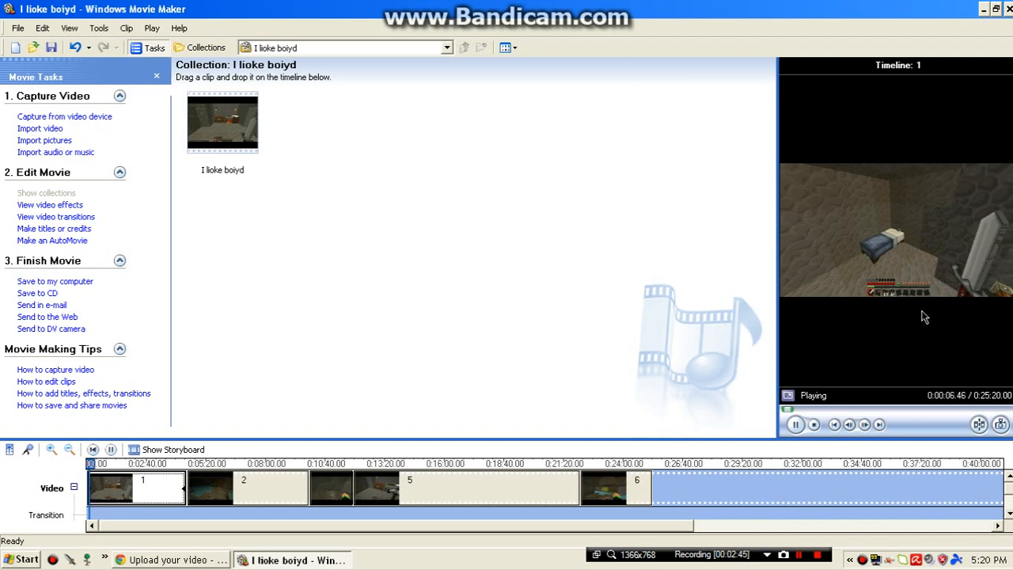
left_click(796, 424)
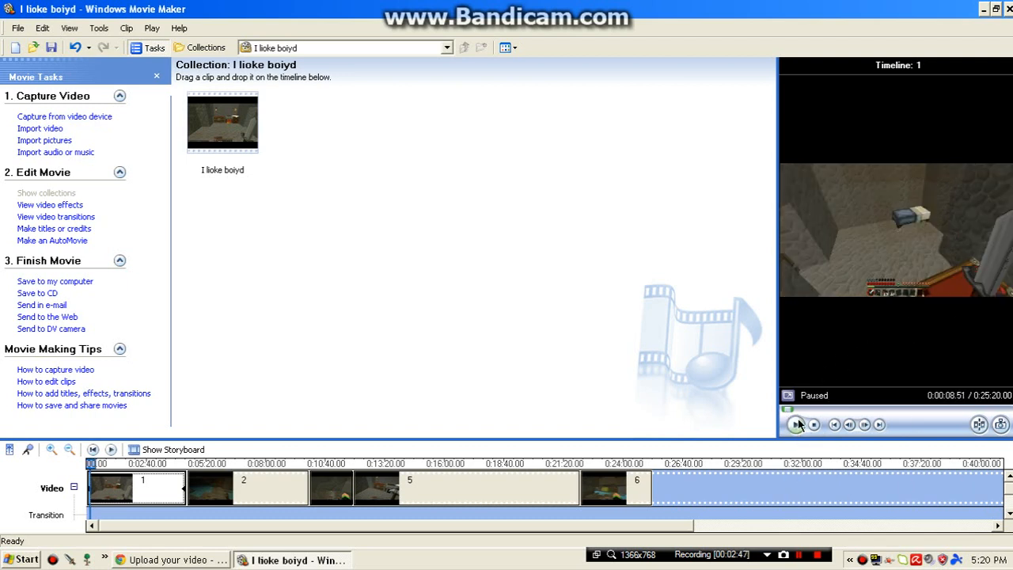
left_click(814, 424)
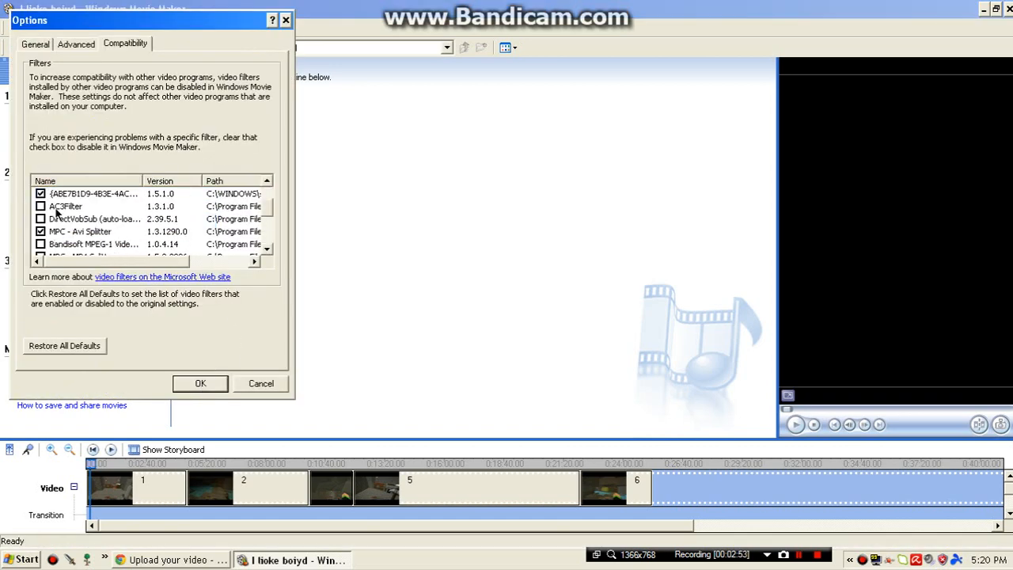
Scroll the filter list, clear the remaining filters including MPC - Avi Splitter, and confirm with OK.
scroll("down", 3)
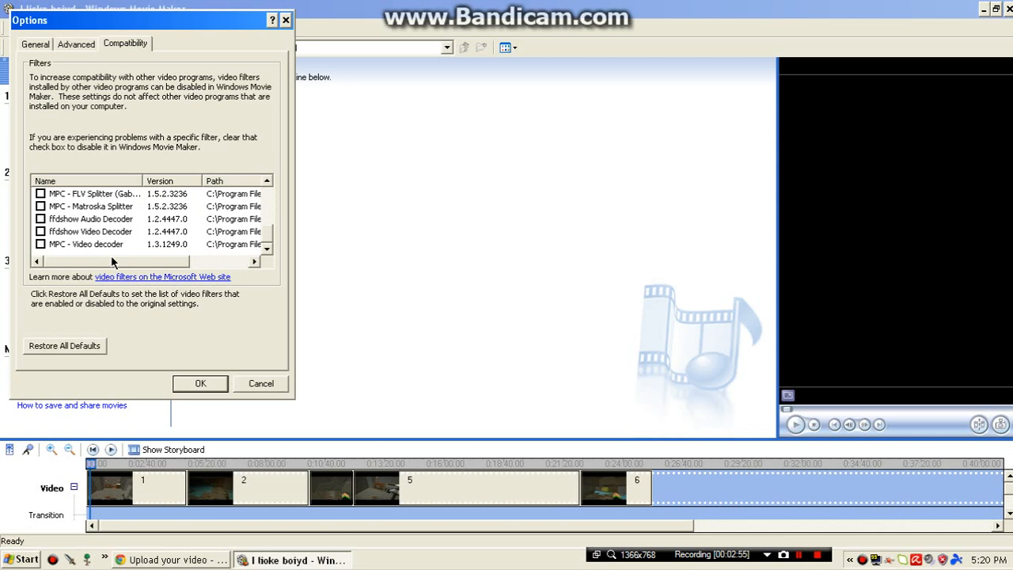
scroll("down", 3)
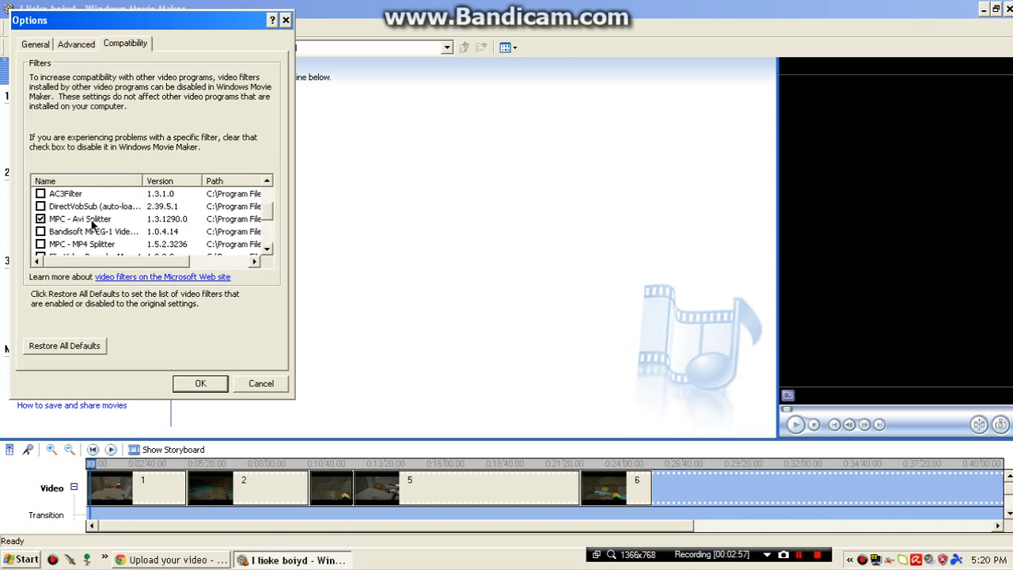
scroll("down", 3)
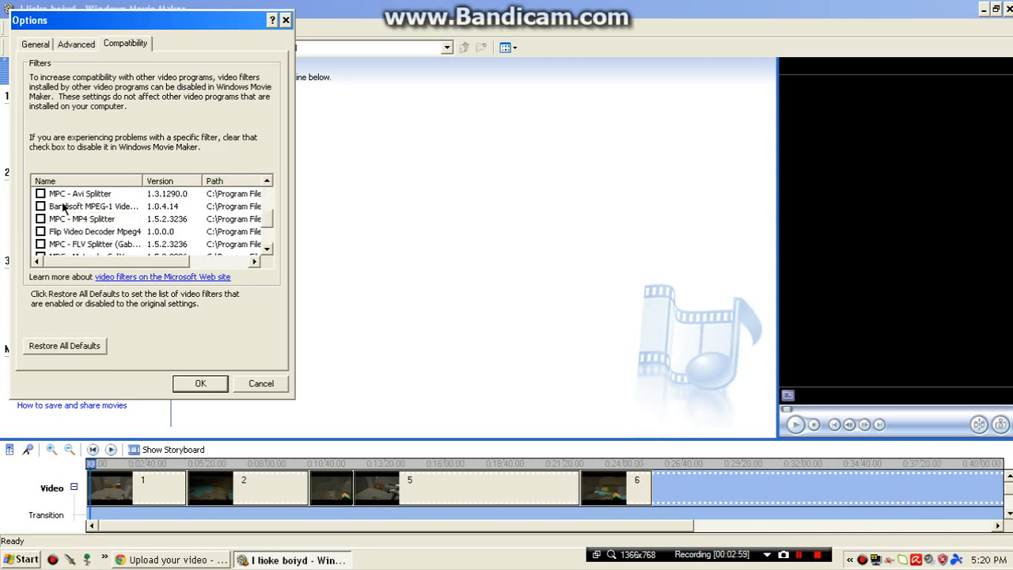
scroll("down", 3)
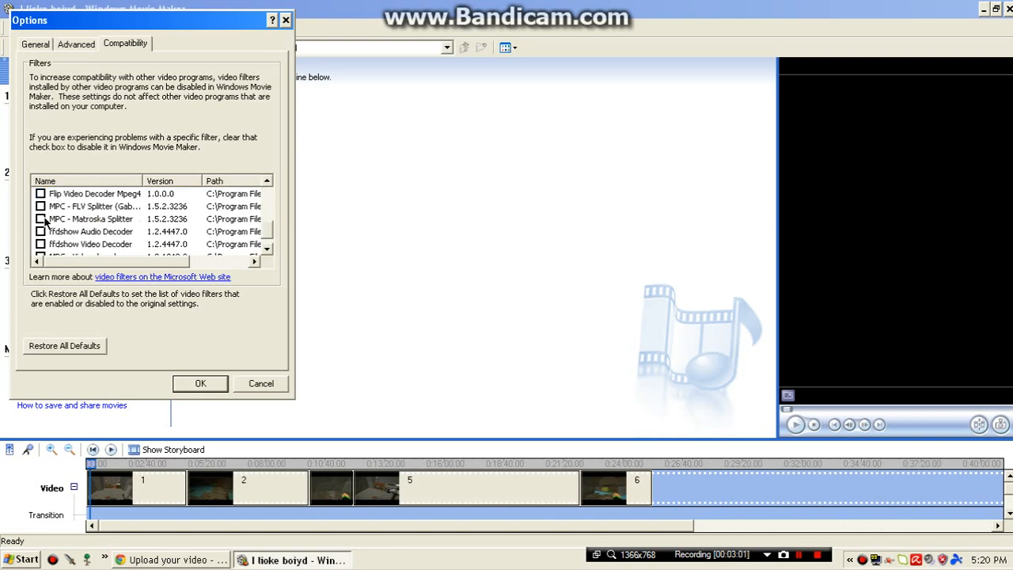
left_click(41, 219)
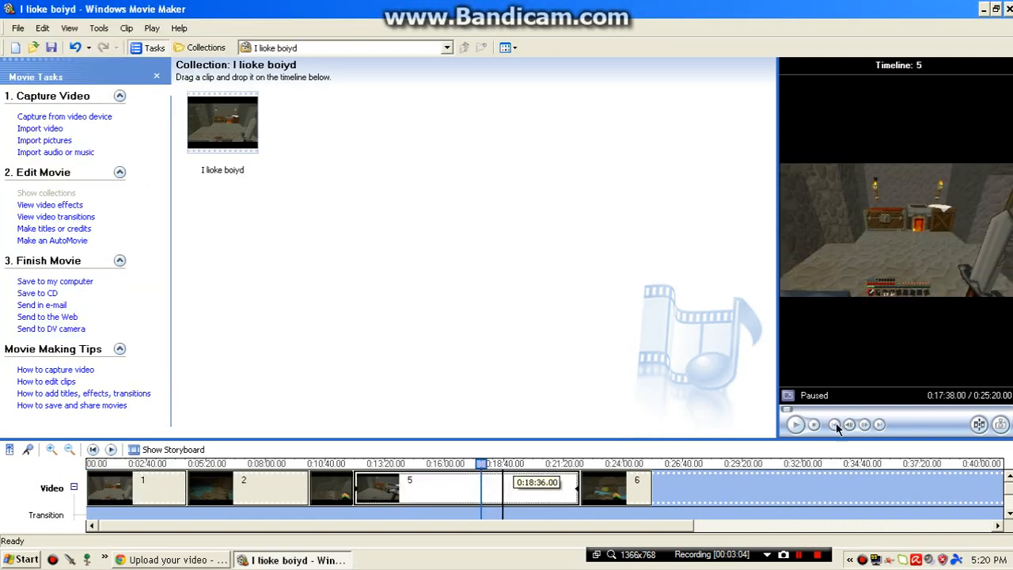
Pause the clip 5 preview, close Movie Maker and answer the save-changes prompt.
left_click(795, 425)
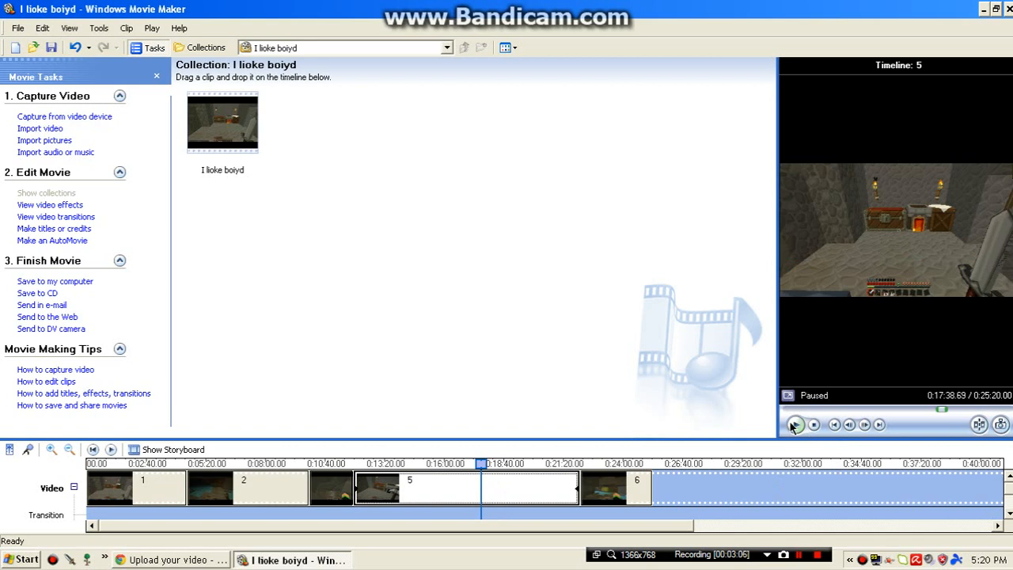
left_click(795, 424)
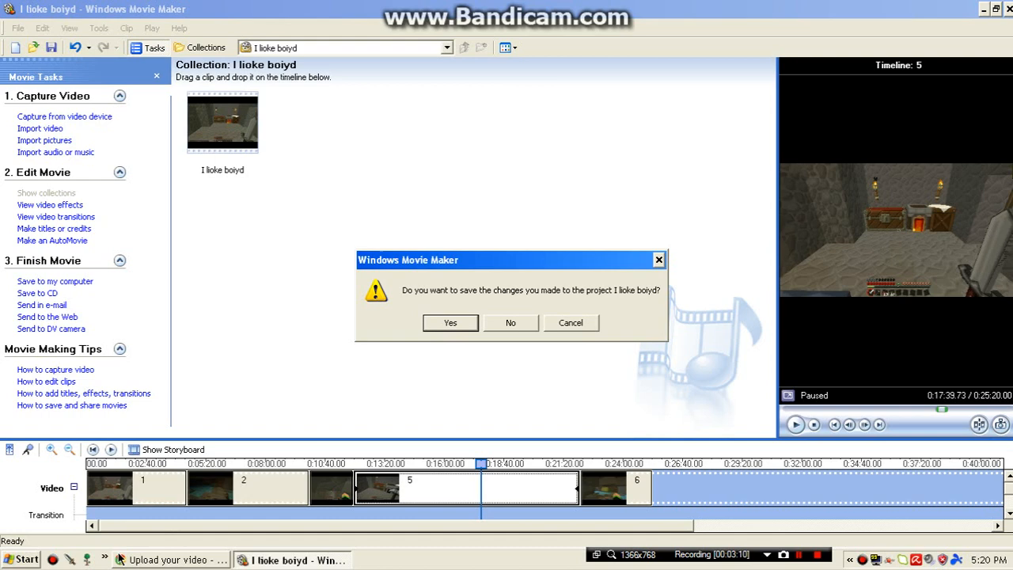
left_click(510, 323)
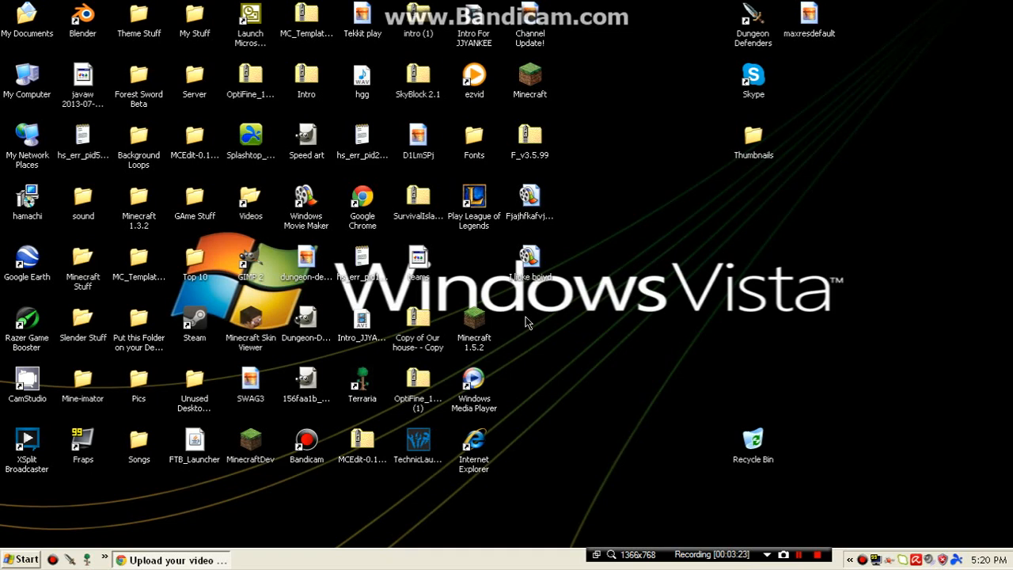
left_click(307, 384)
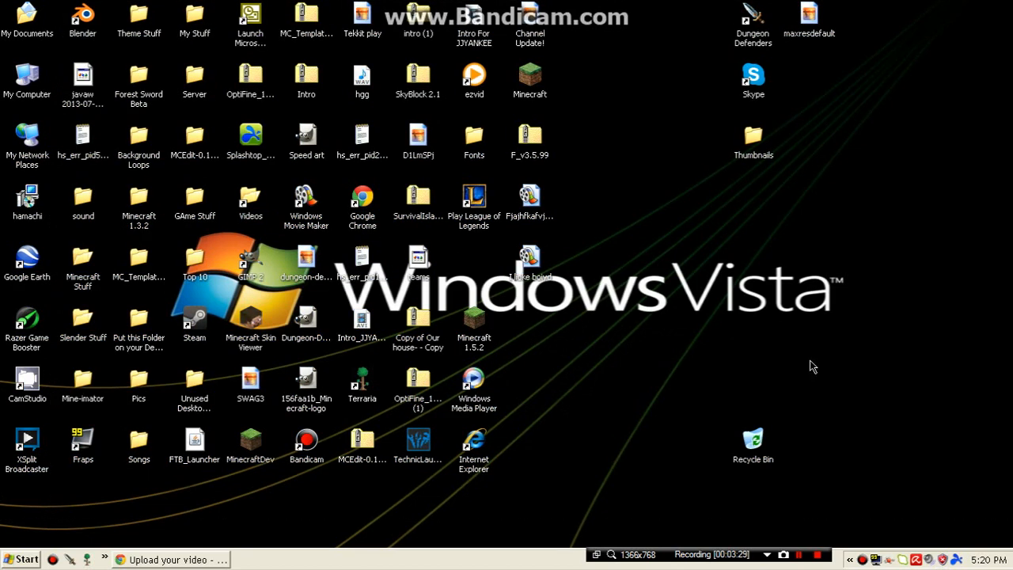
key("ctrl+a")
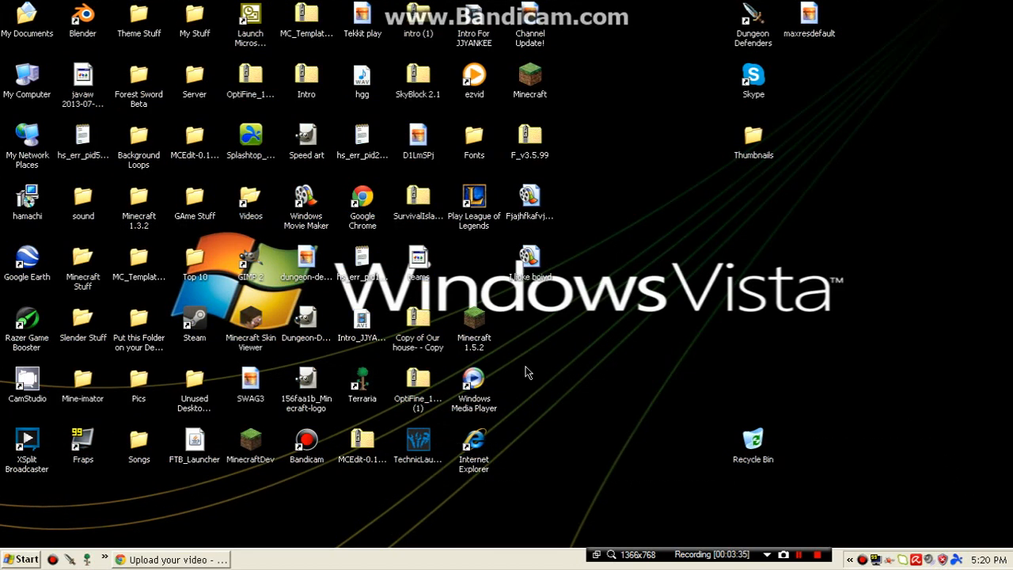
left_click(529, 257)
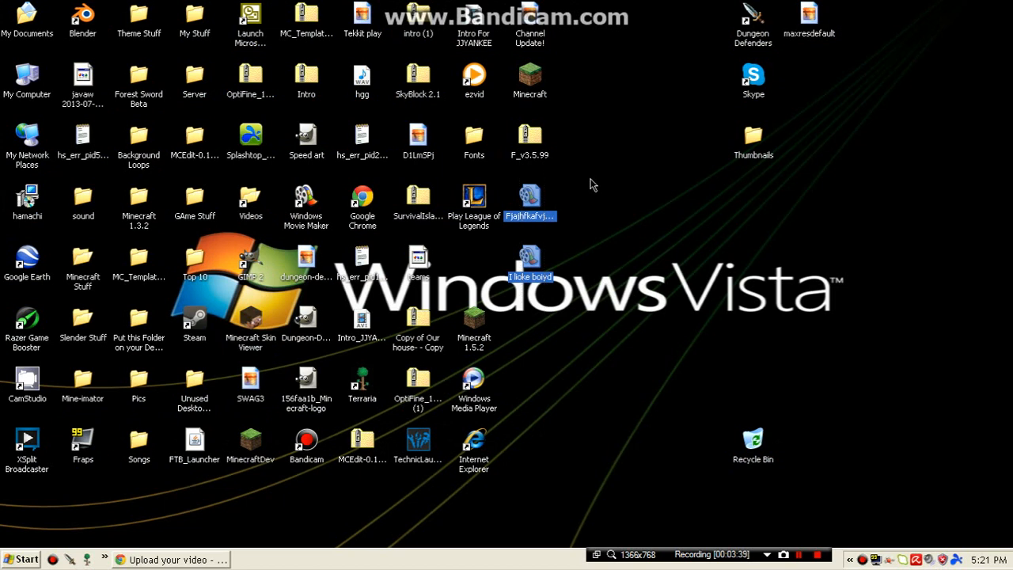
mouse_move(618, 181)
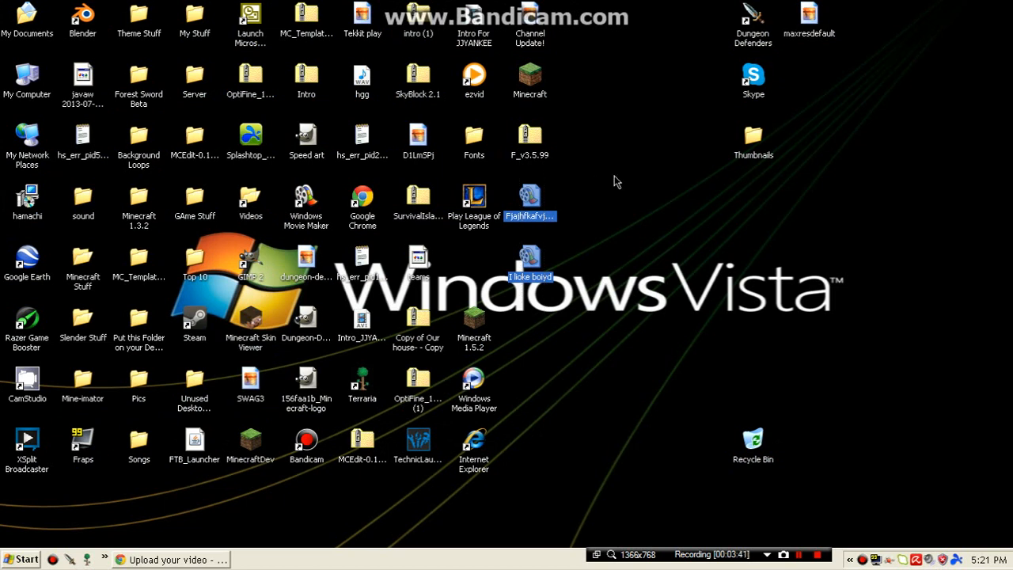